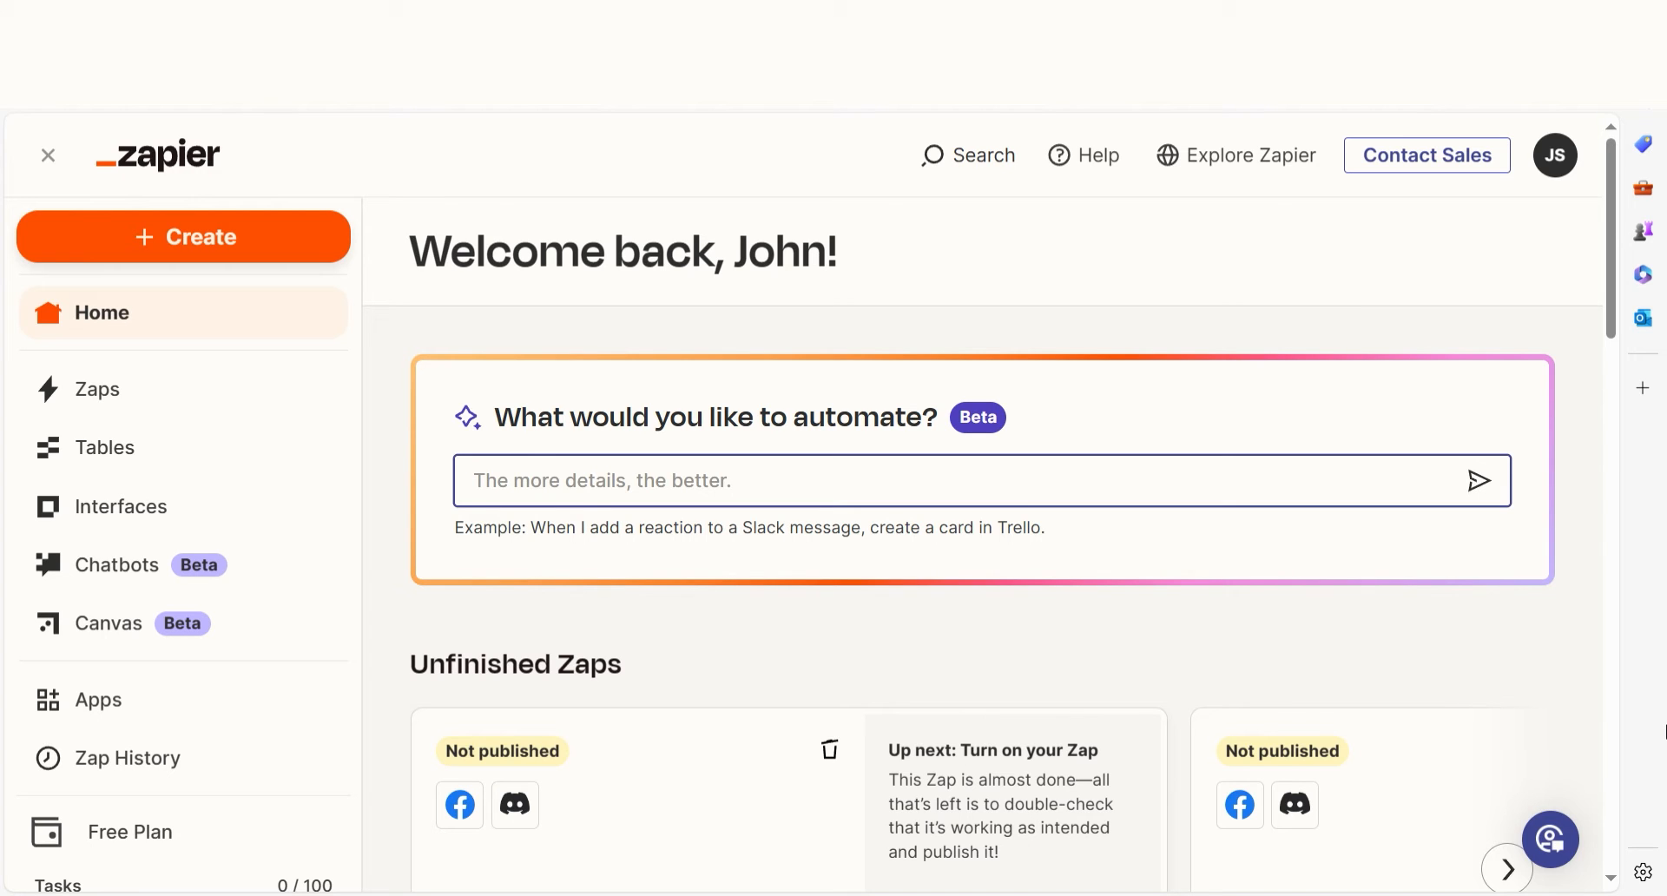
- Request a 'facebook lead ads to mailchimp' automation and start building the suggested Zap
text(facebook lead ads to mailch)
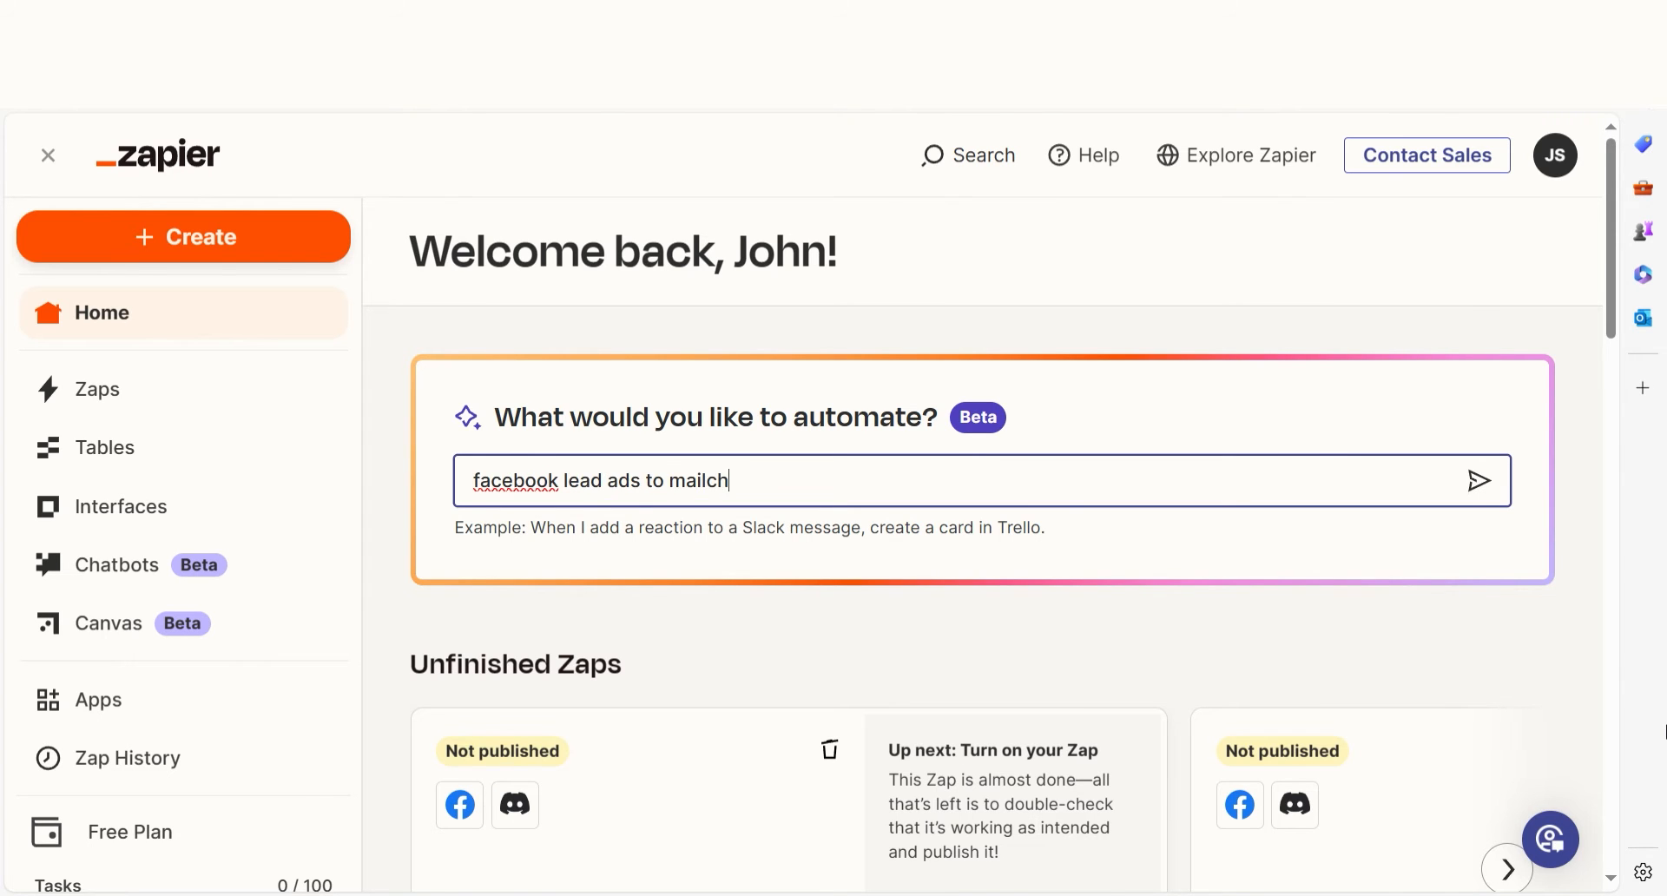
click(1476, 481)
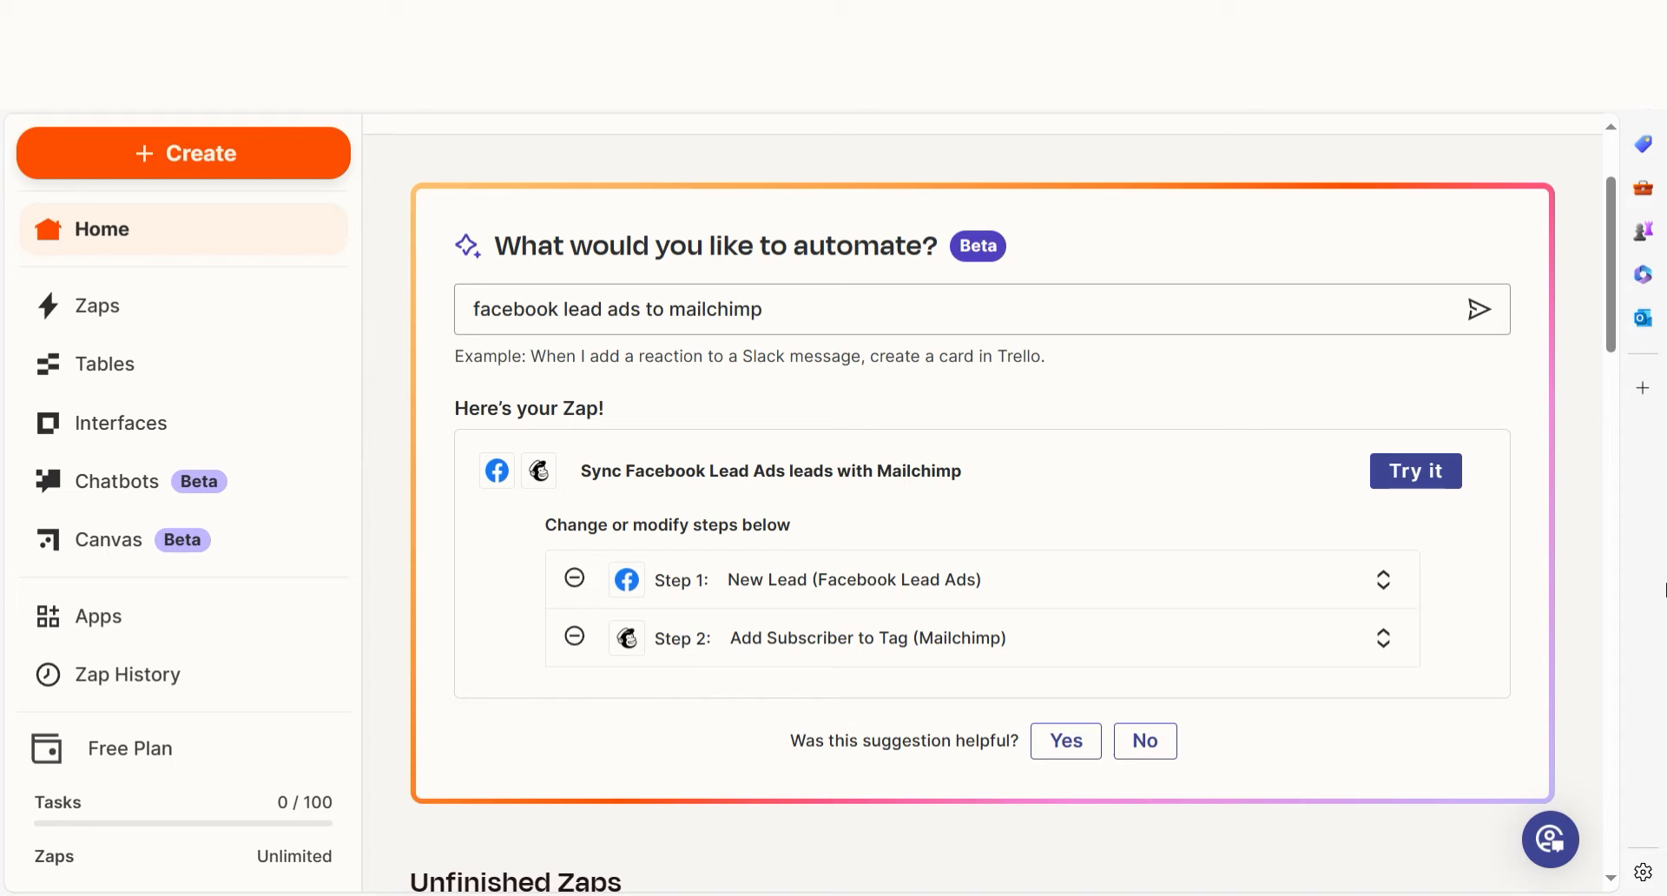
click(1415, 471)
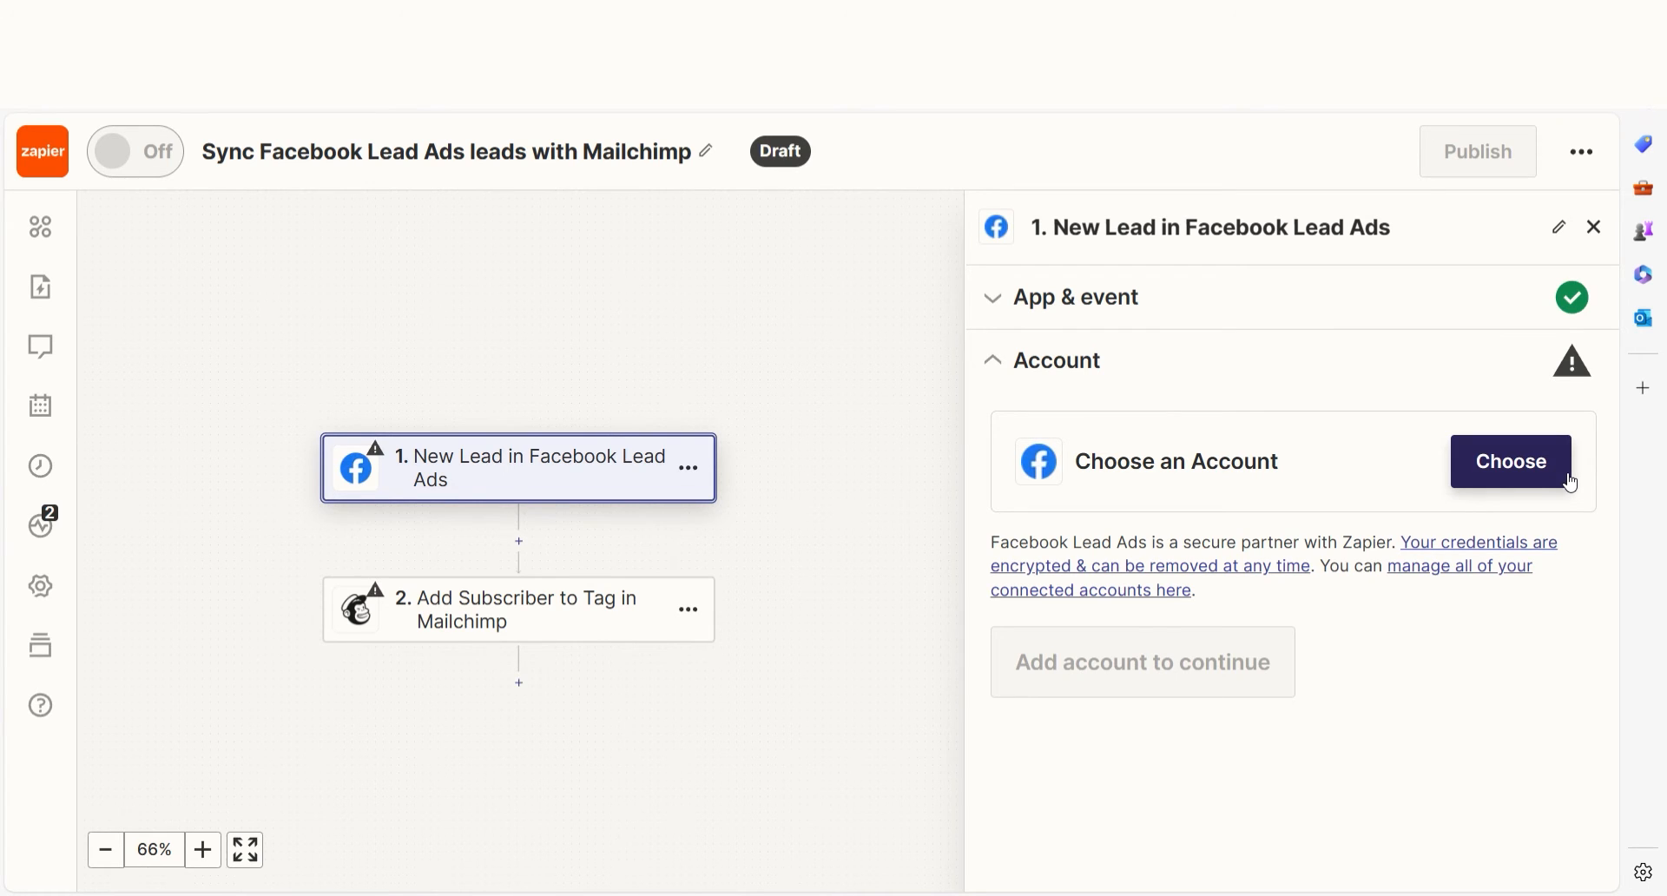
- Connect a Facebook Lead Ads account to the trigger and grant Zapier access
click(1509, 462)
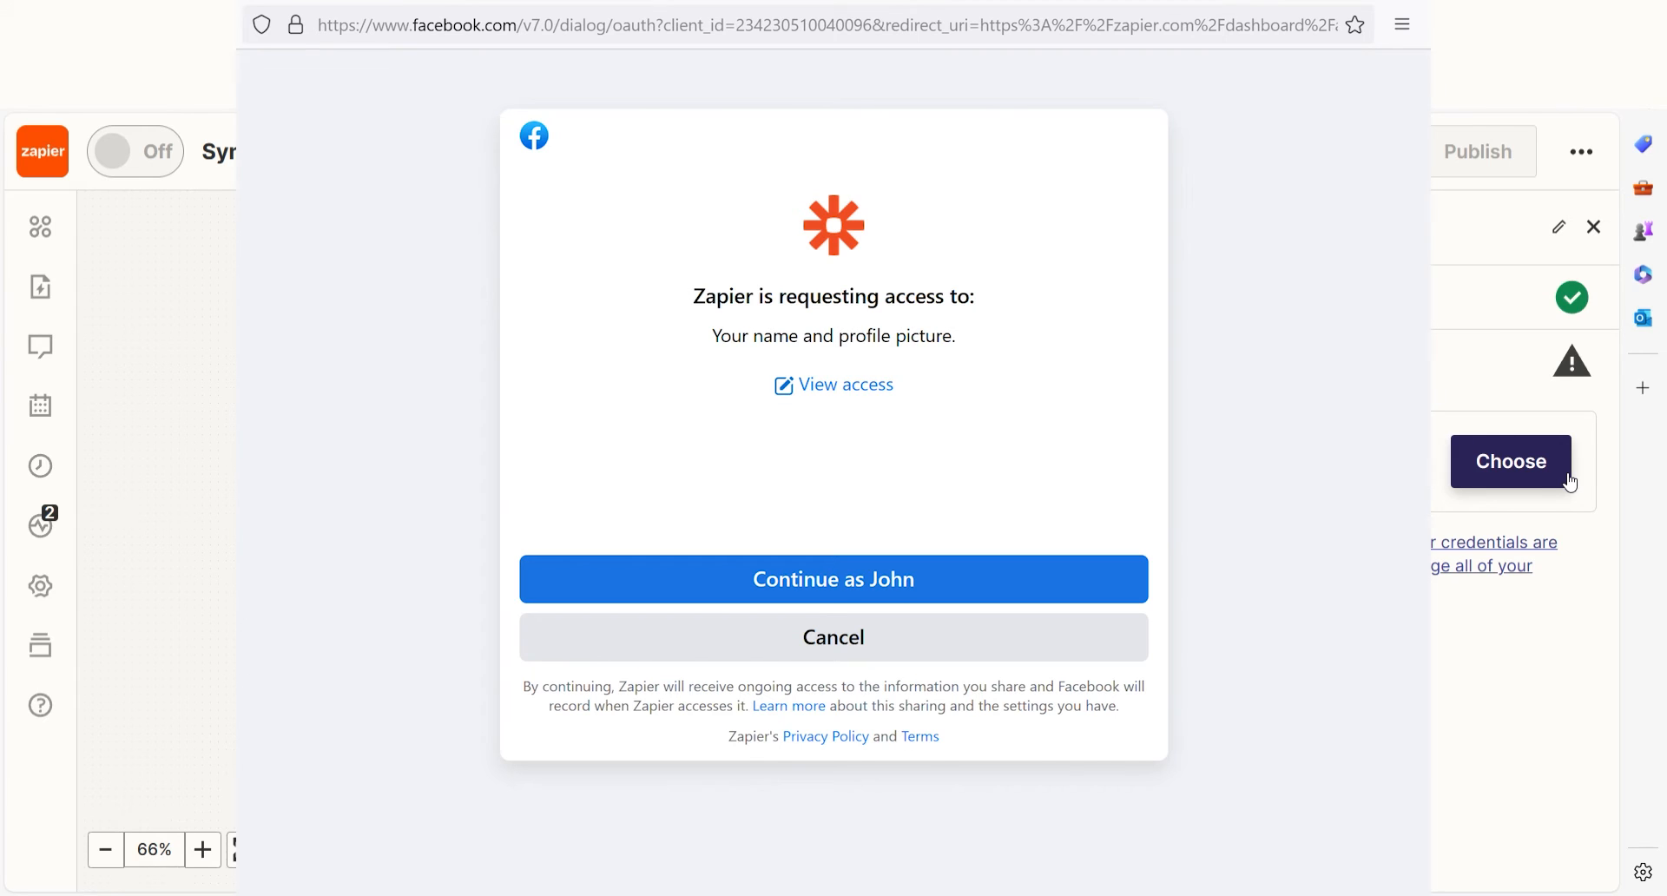
mouse_move(1575, 485)
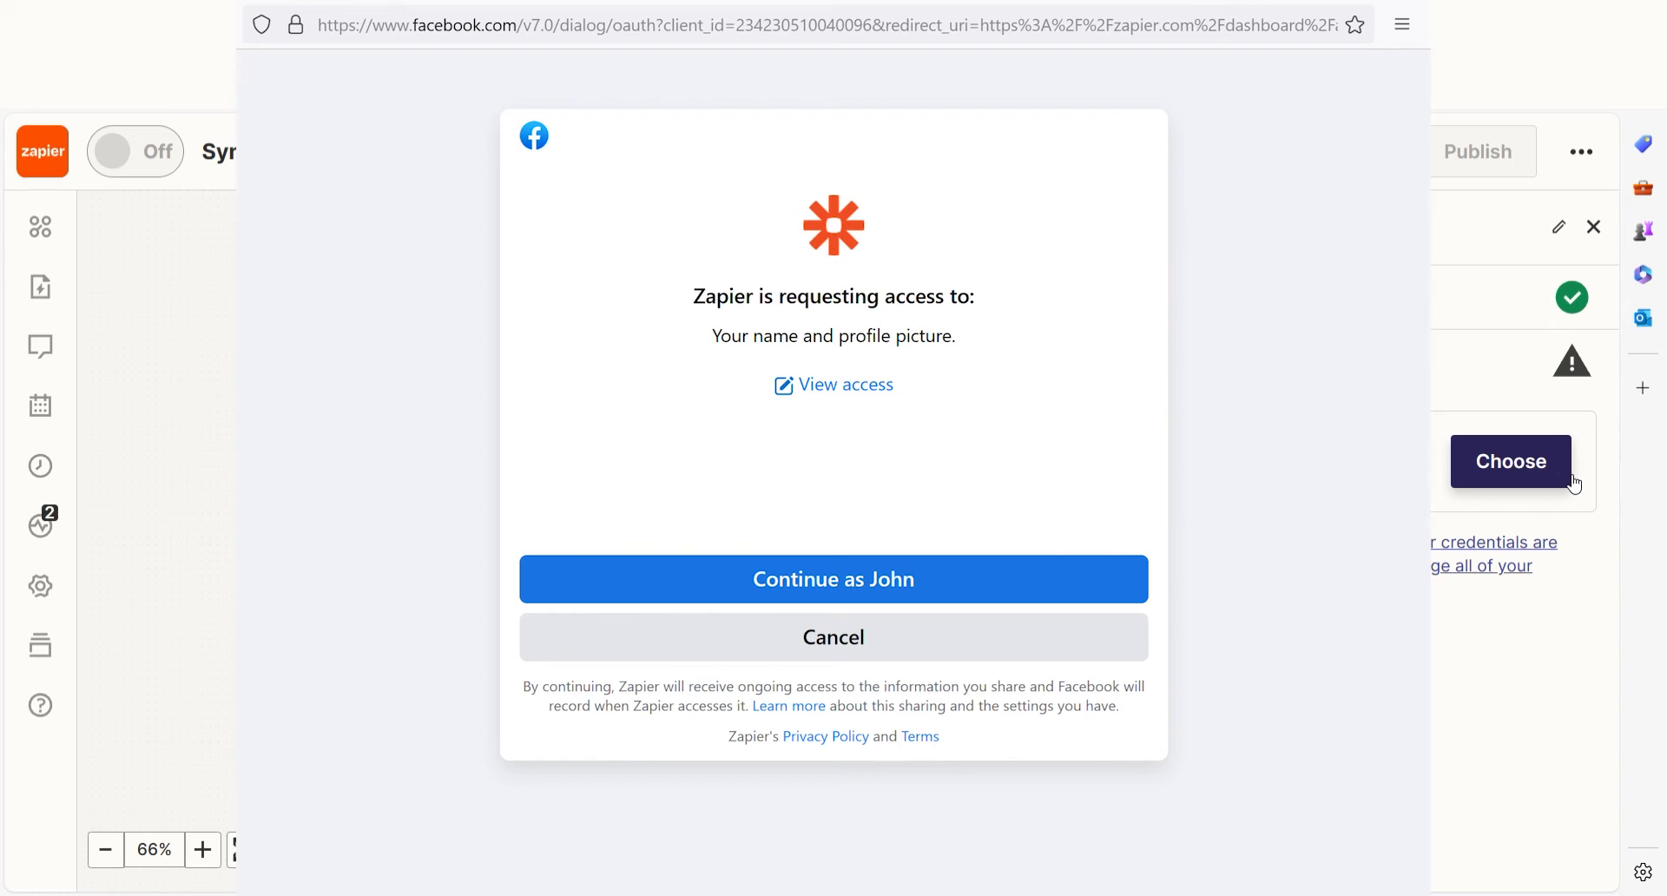
click(833, 580)
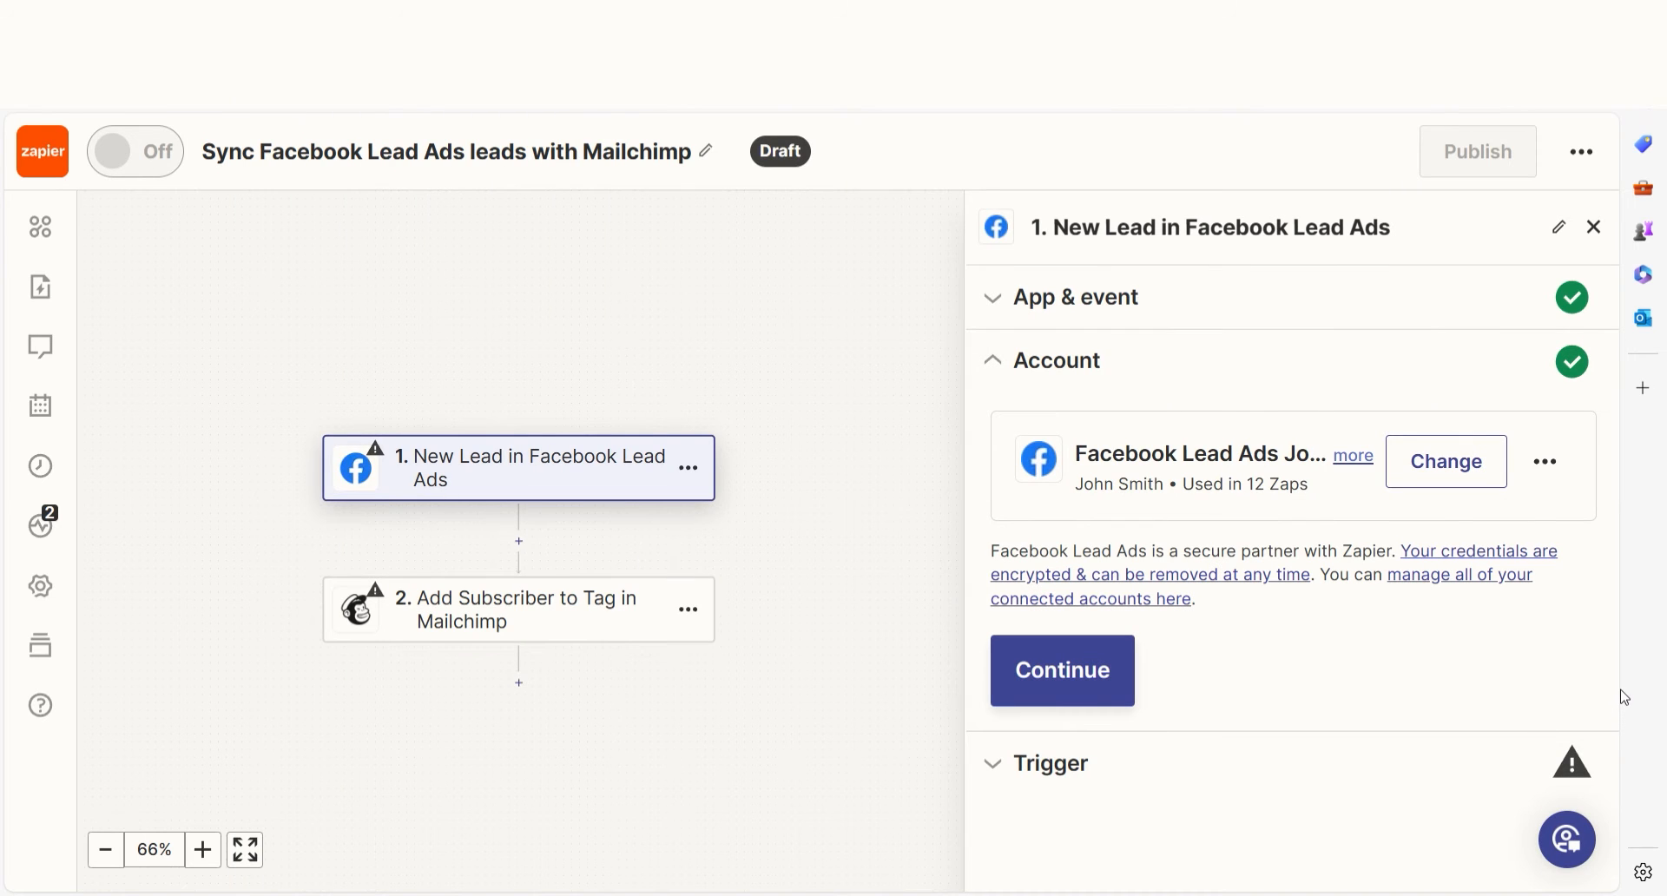
click(1059, 670)
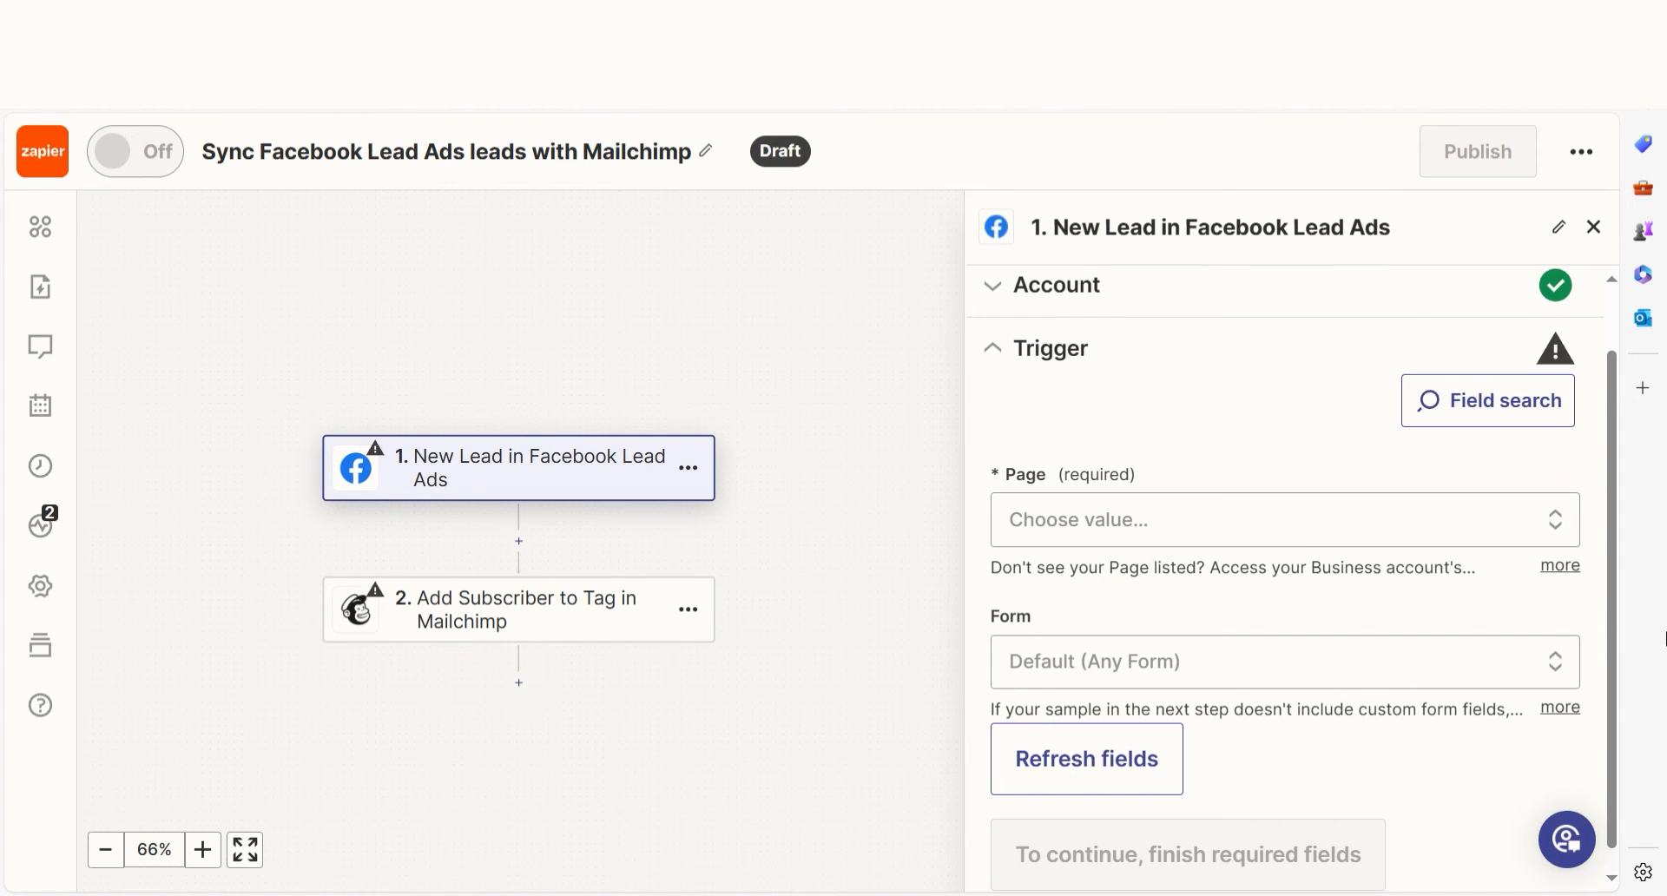
- Set the trigger page to The Zoppy Zaps Meetup Group and proceed to the trigger test
click(1276, 519)
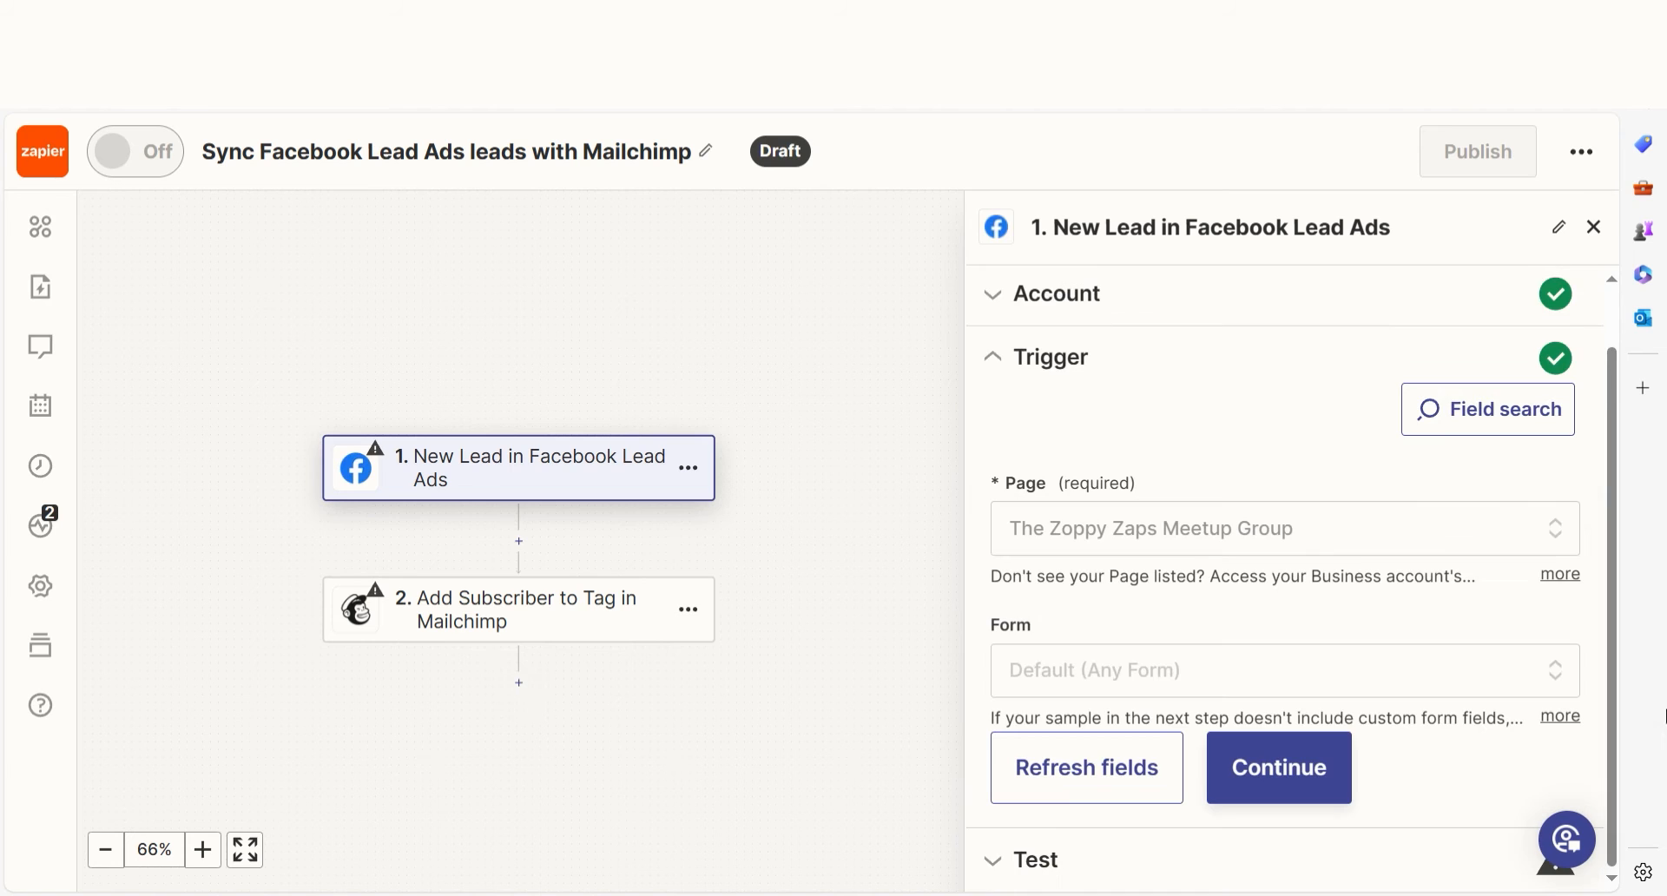
click(1278, 768)
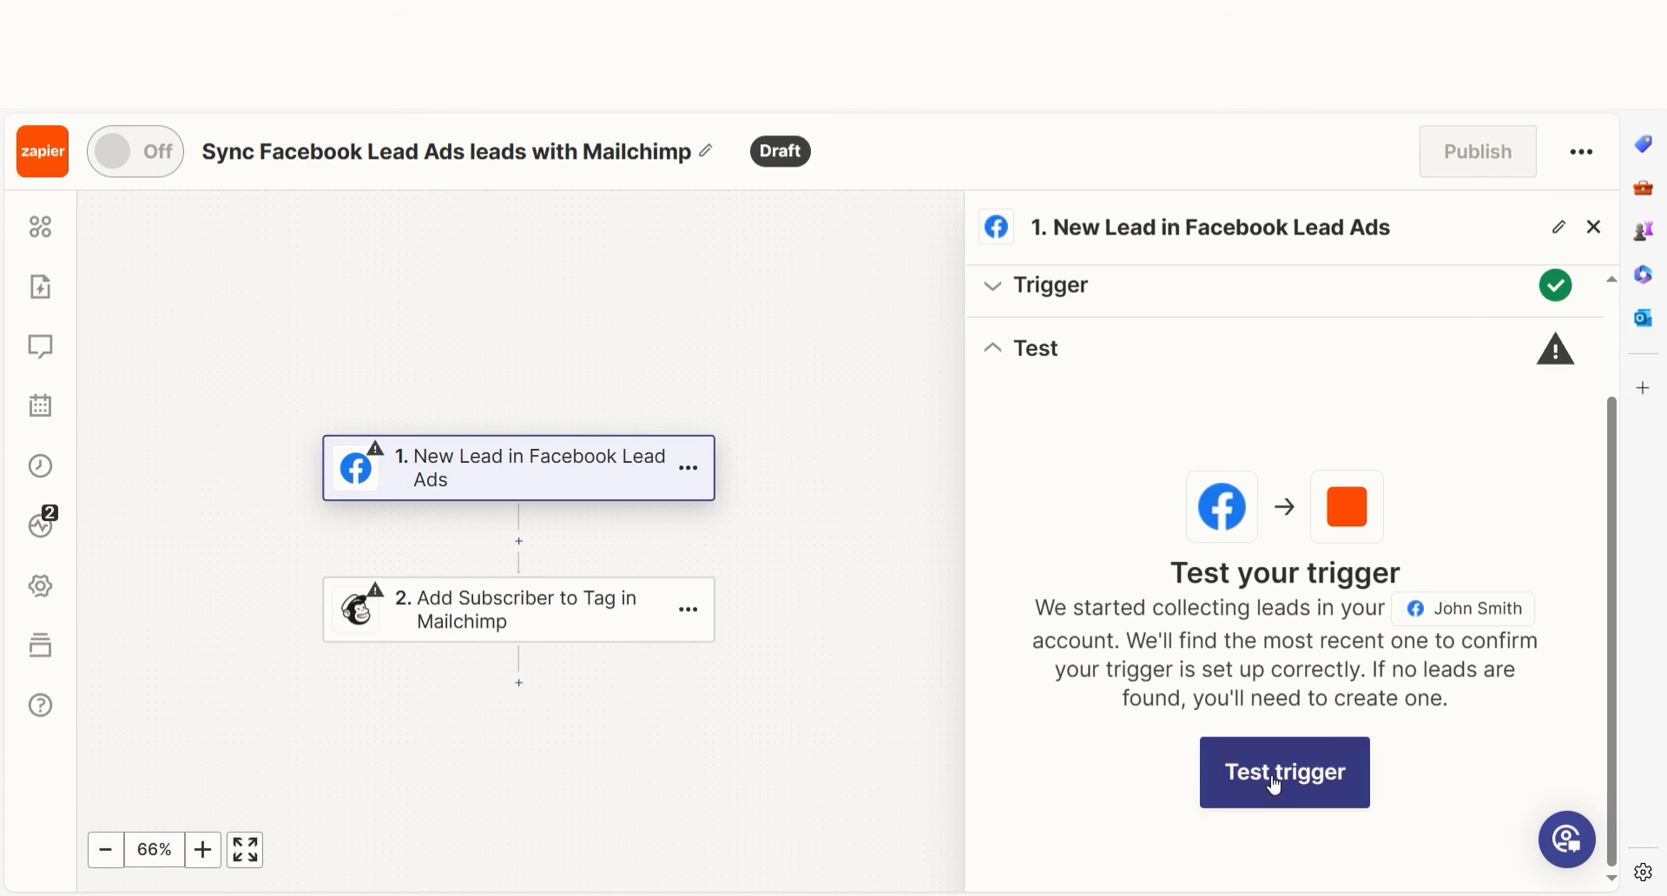
- Run the Facebook lead trigger test to fetch a sample lead
click(1283, 772)
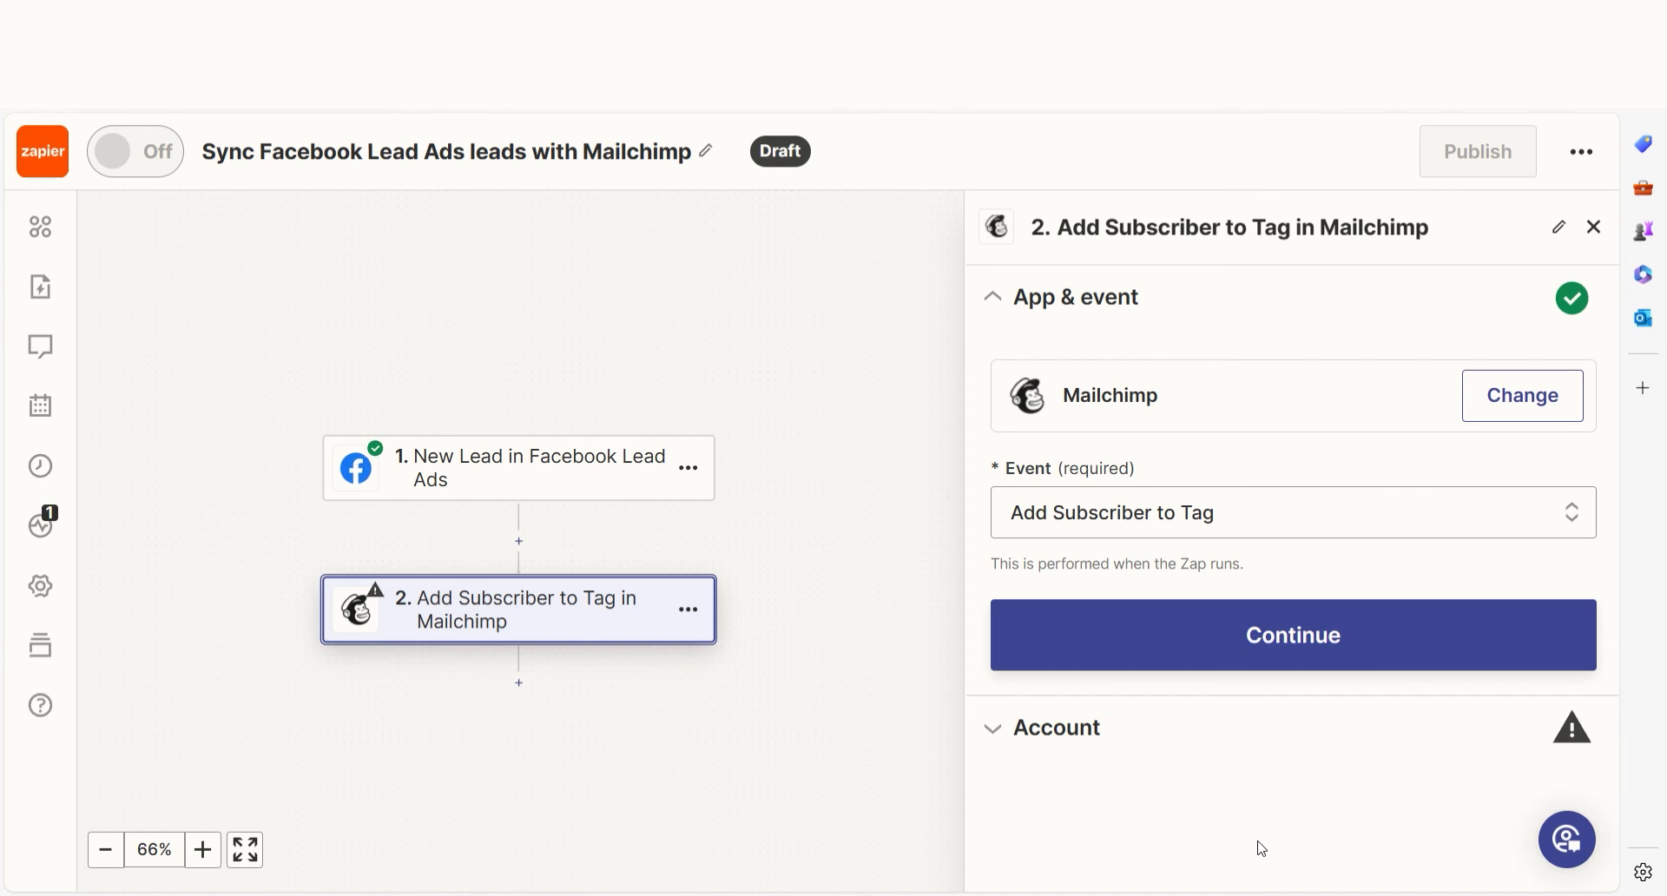
- Authorize Mailchimp and set the subscriber step's audience to Zapier with tag and email mapped
click(1292, 634)
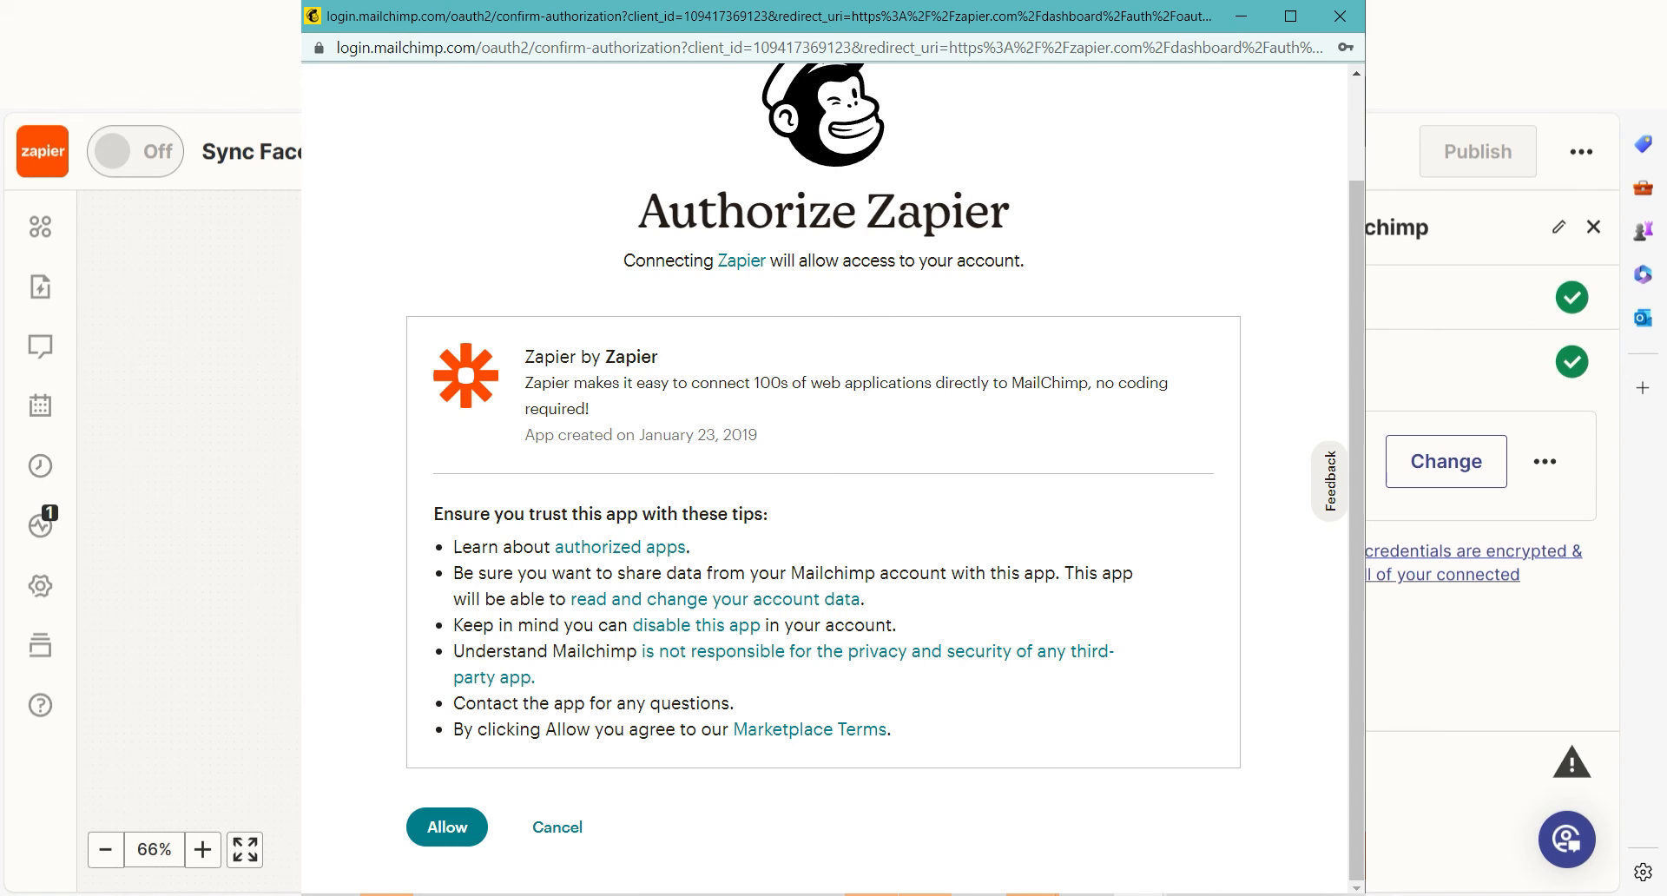
click(447, 827)
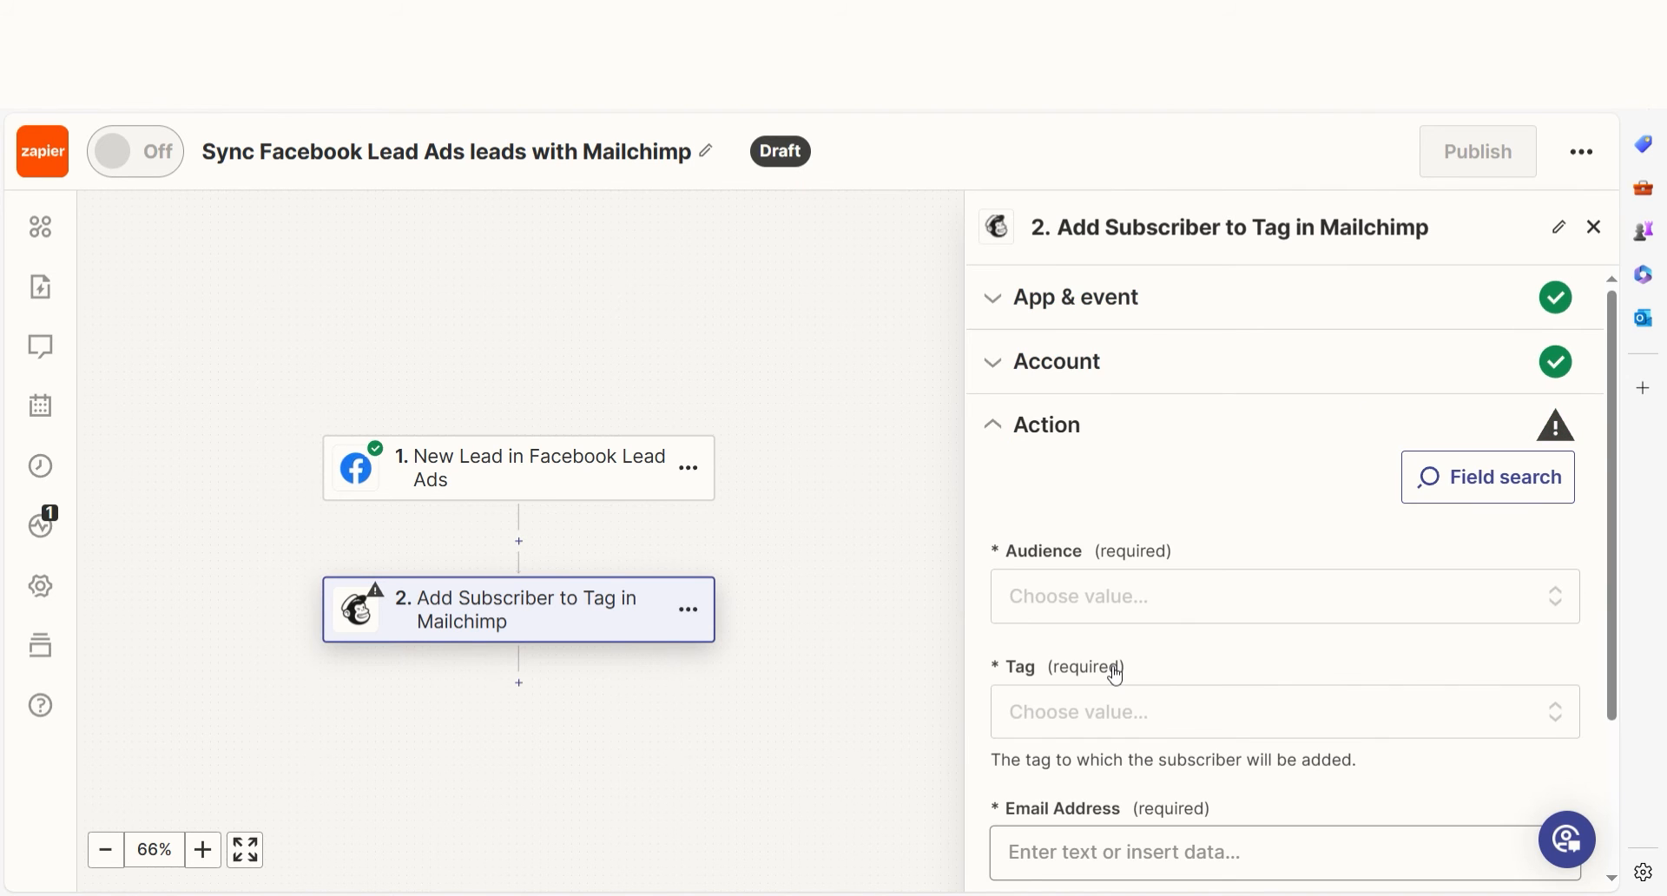
scroll(down, 3)
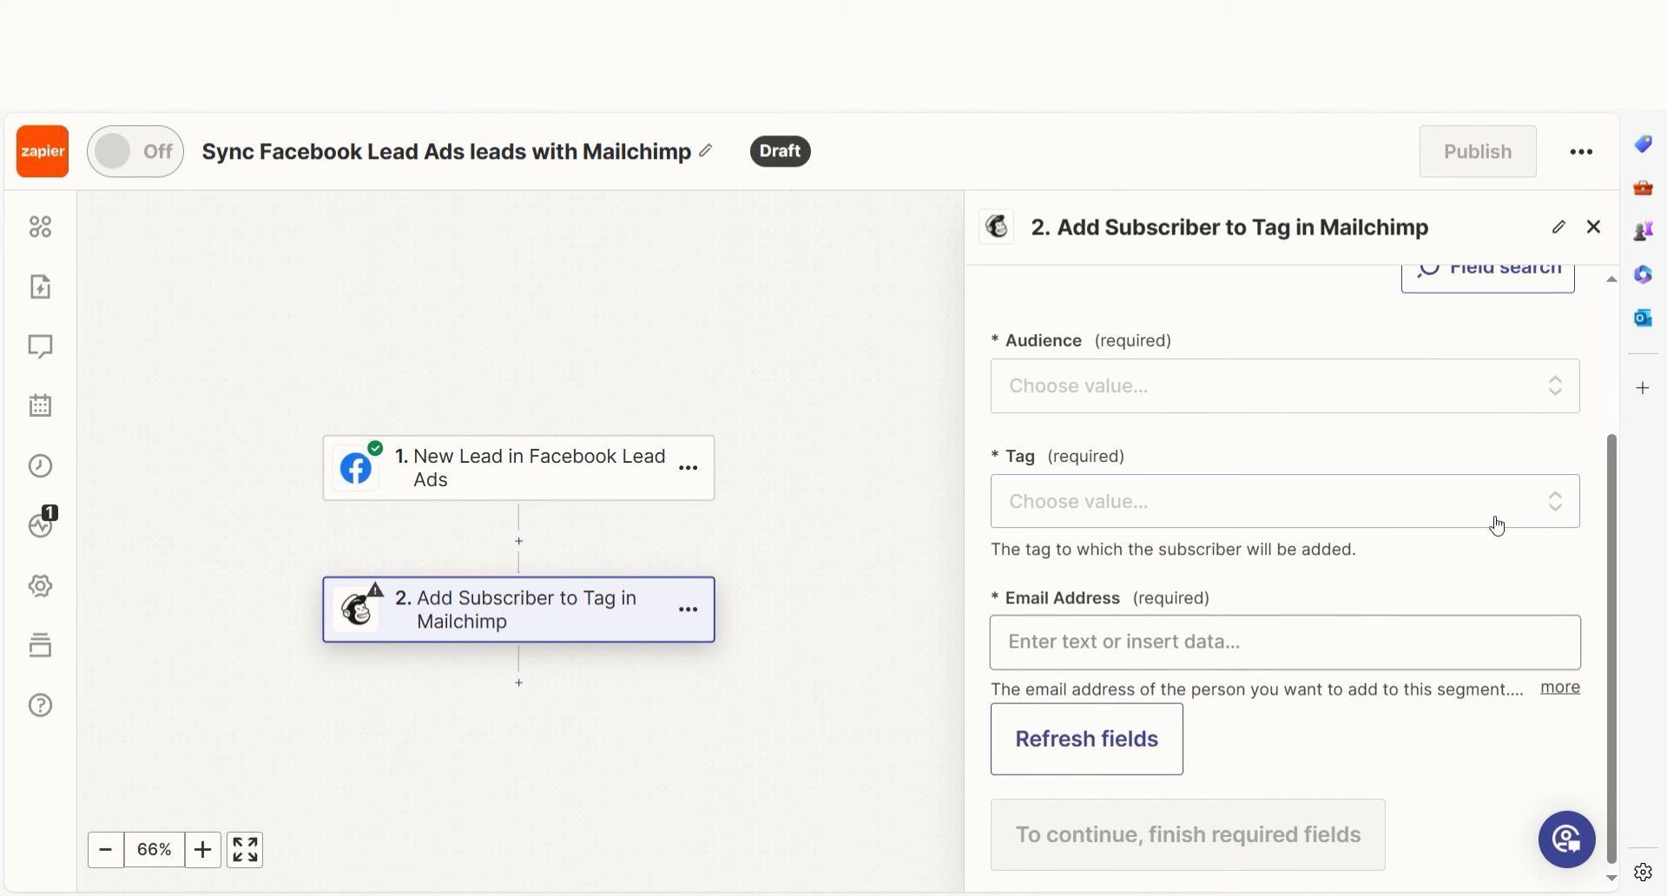
click(1271, 501)
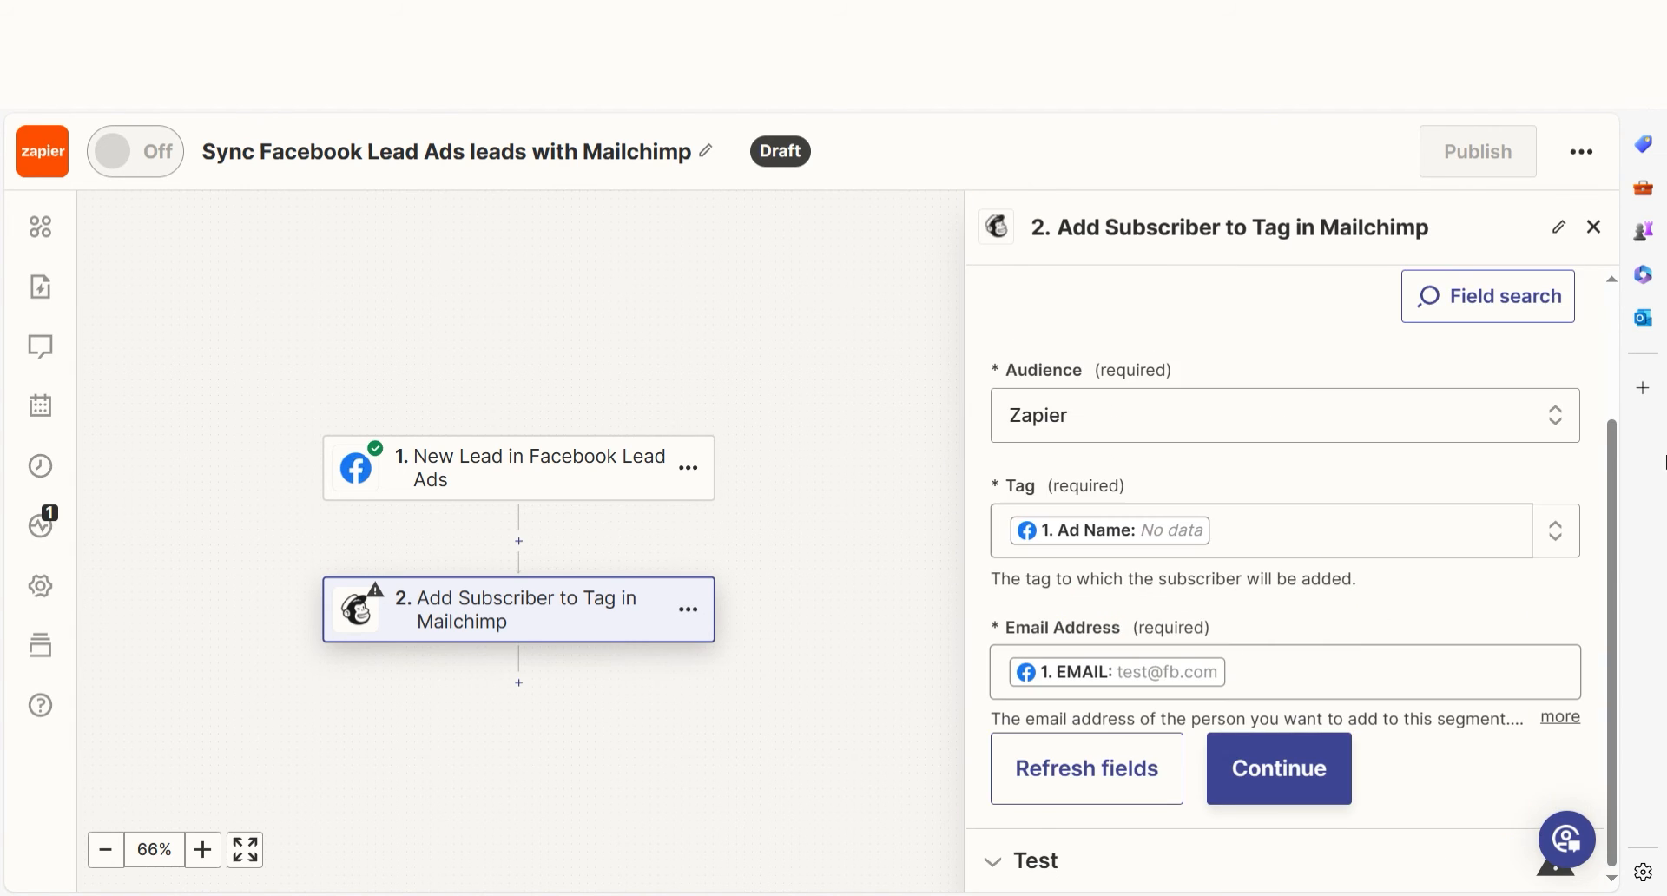
- Send a test subscriber to Mailchimp to verify the Add Subscriber to Tag step
click(1277, 767)
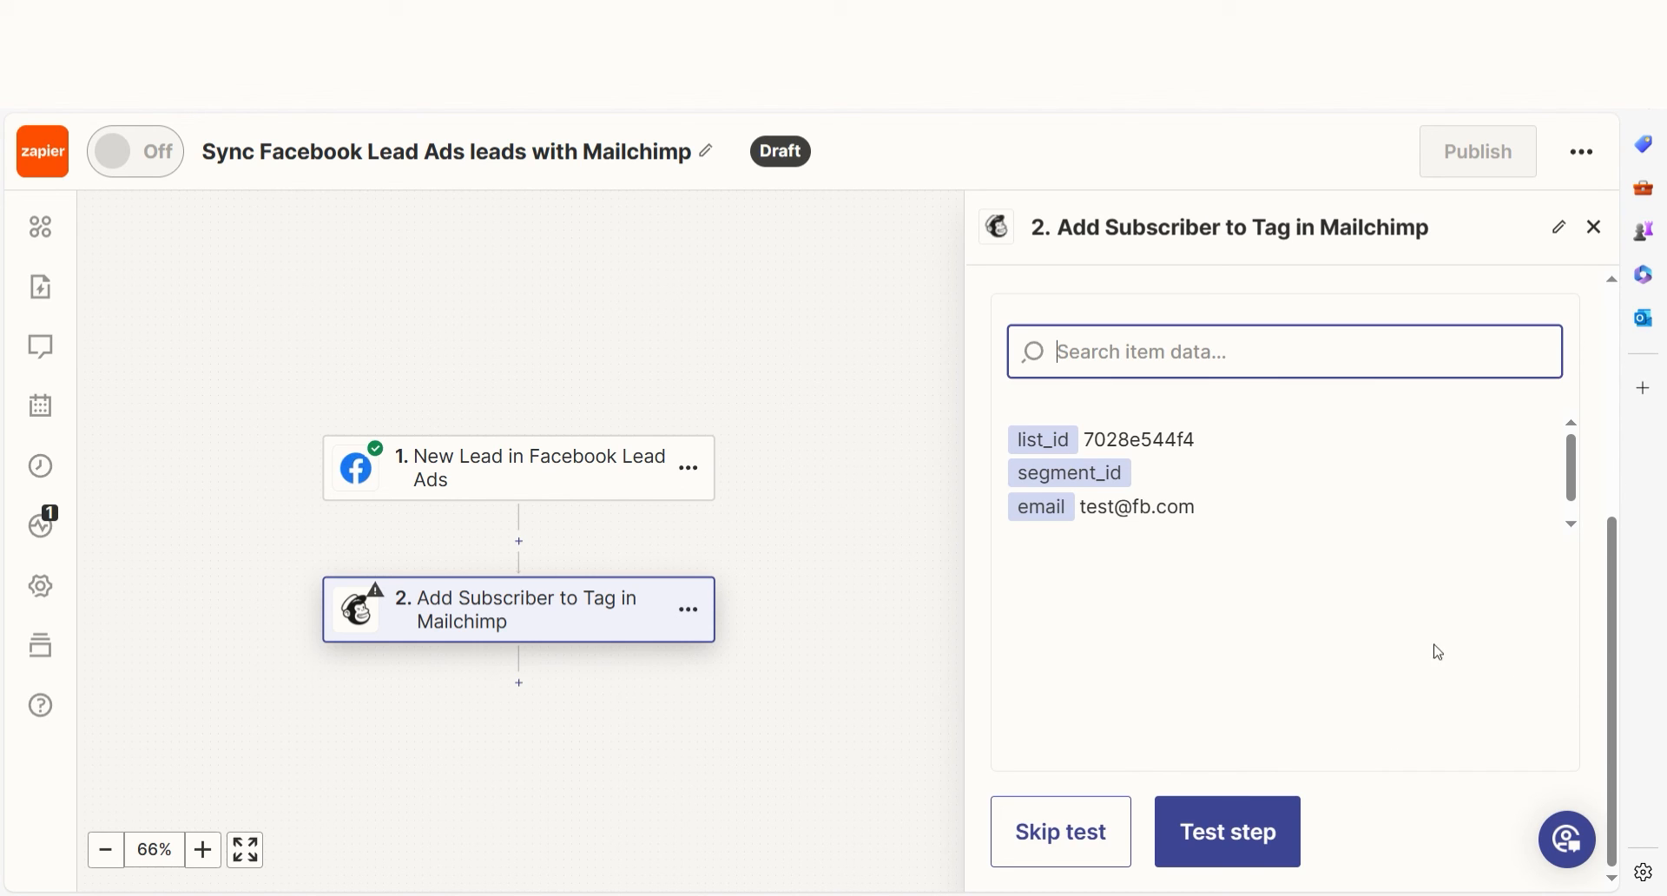
click(1228, 832)
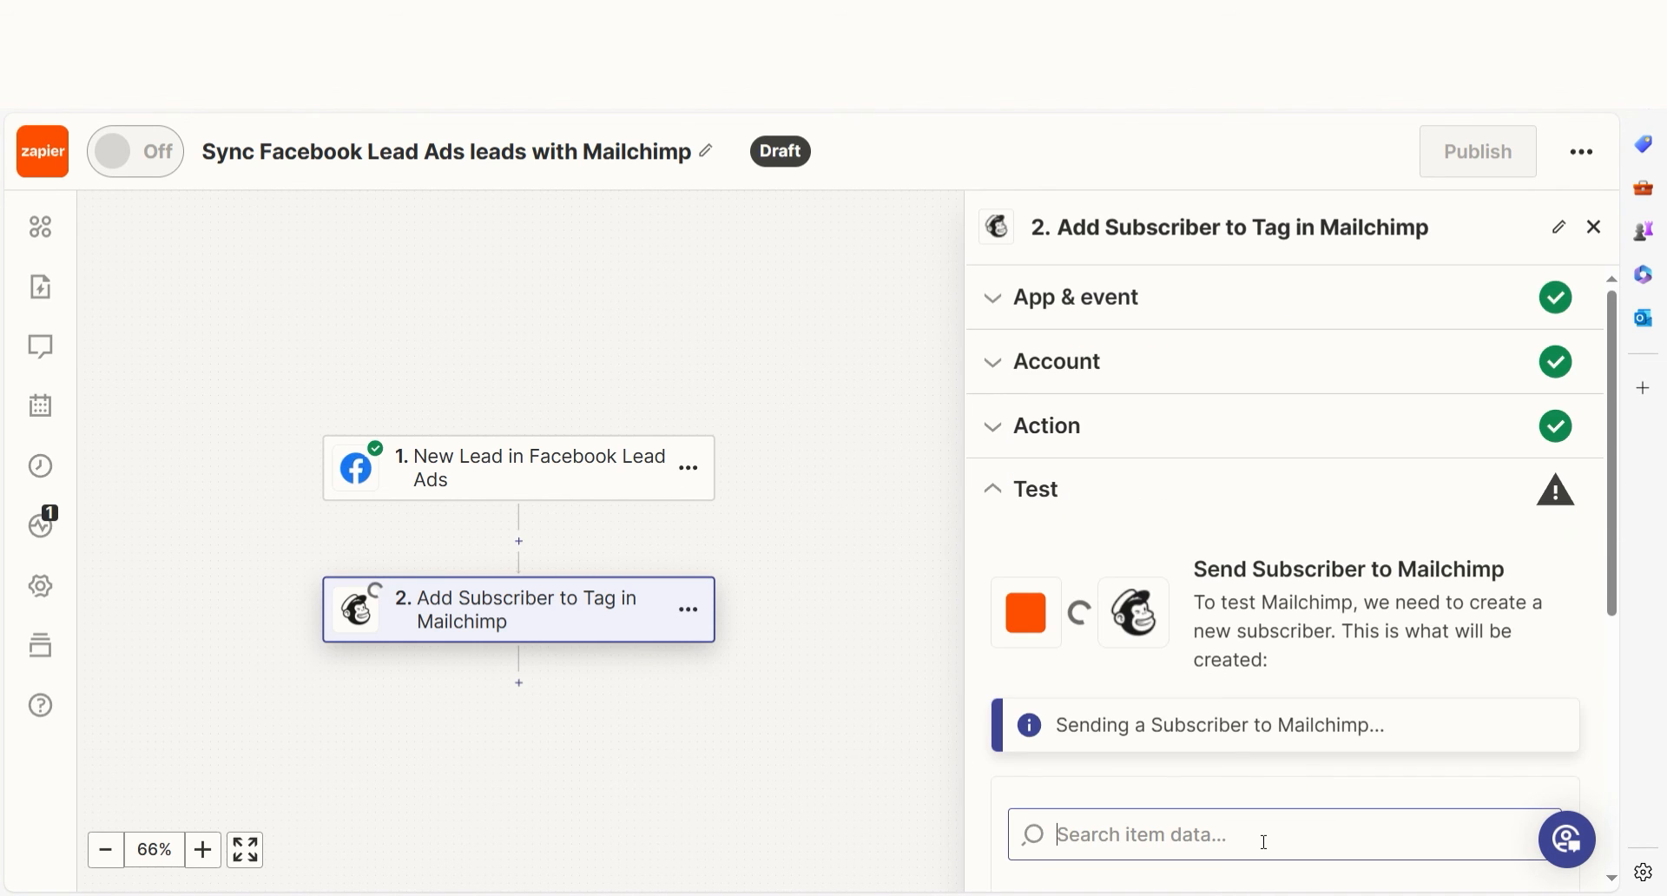